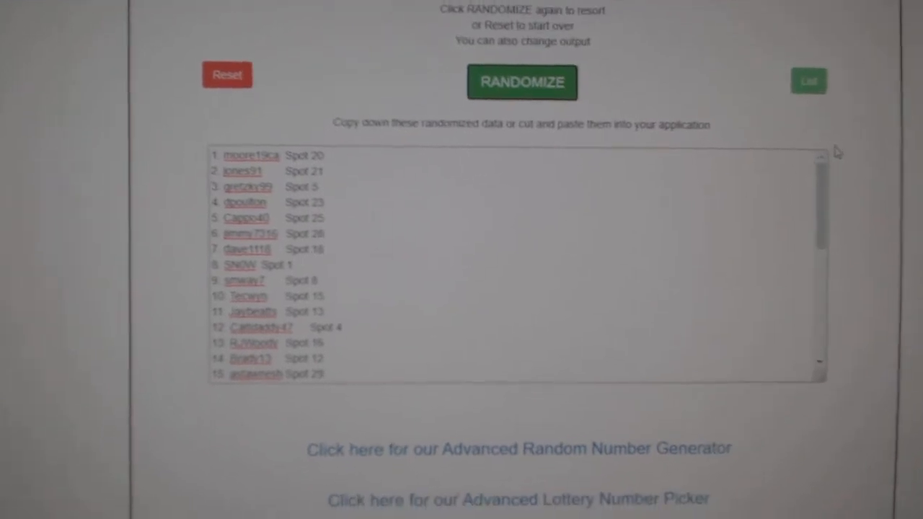
# Reshuffle the participant list, now starting with San Jose, Nashville and Columbus.
pyautogui.click(522, 82)
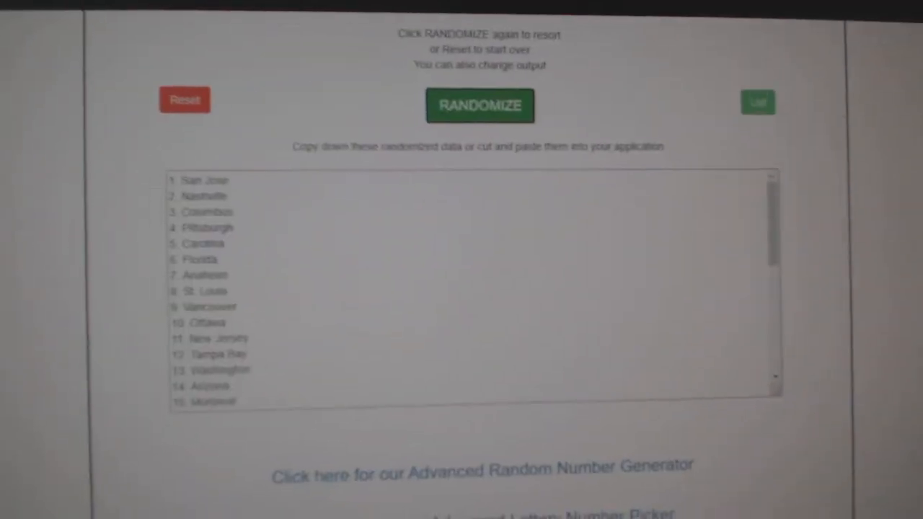
# Reshuffle the NHL teams twice so the order starts Islanders, Ottawa, Pittsburgh.
pyautogui.click(480, 105)
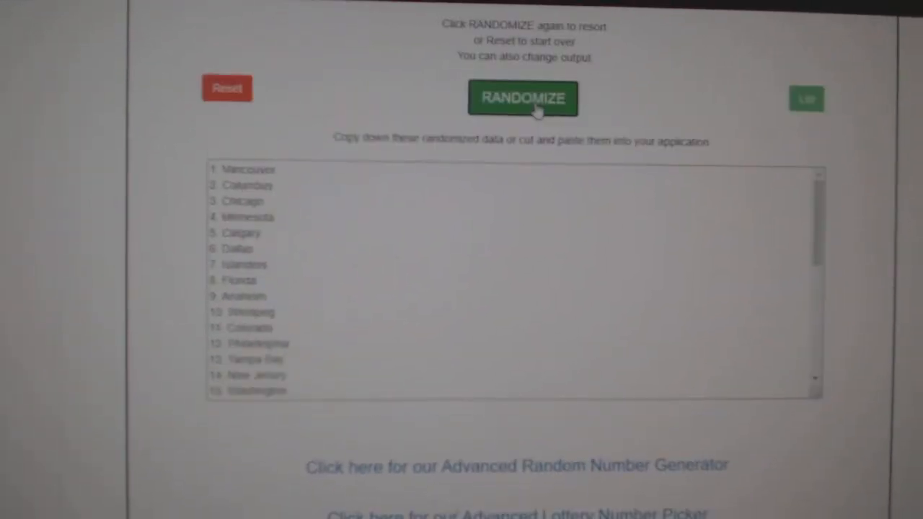
pyautogui.click(523, 98)
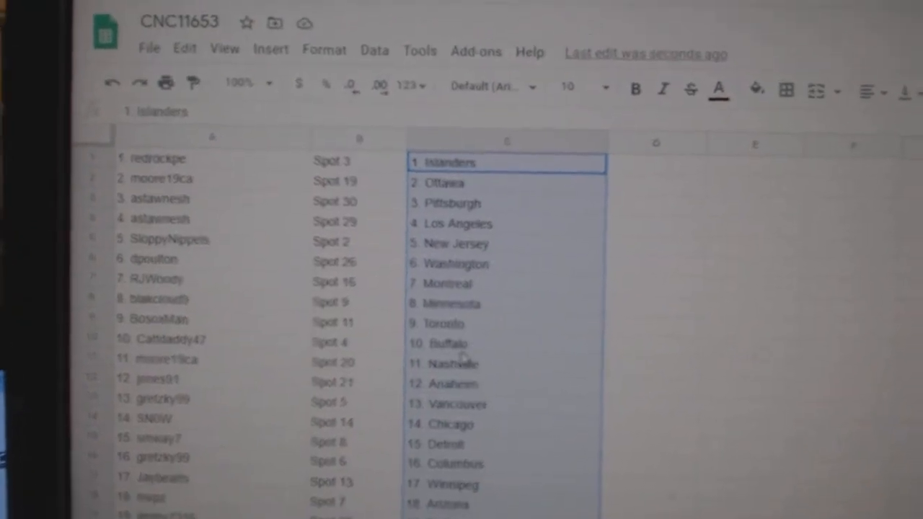
# Scroll down to check participants 11 through 28 paired with spots and teams.
pyautogui.scroll(-3)
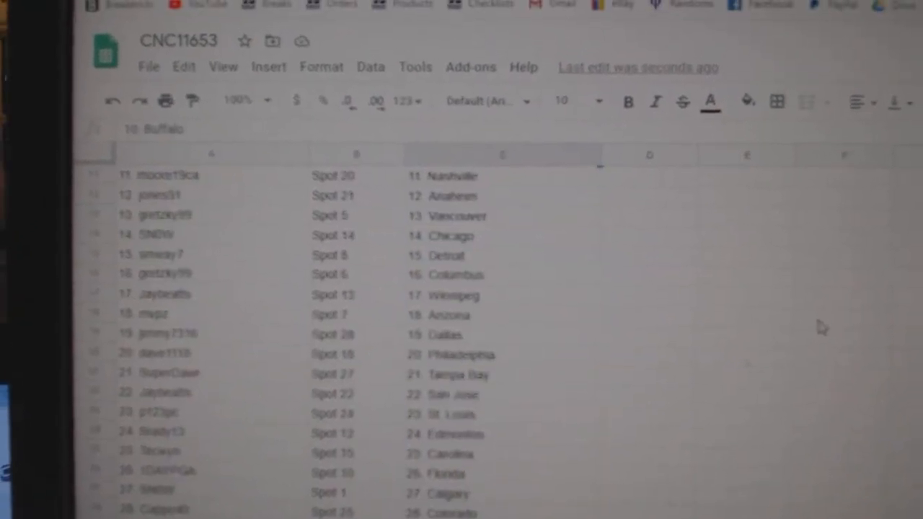